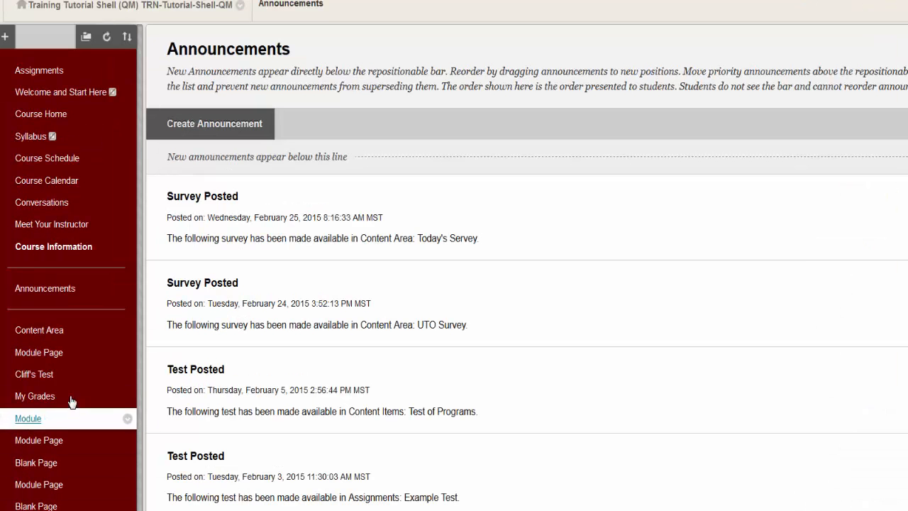
Start adding a Voice Presentation item from the Content Area's Tools menu
click(40, 329)
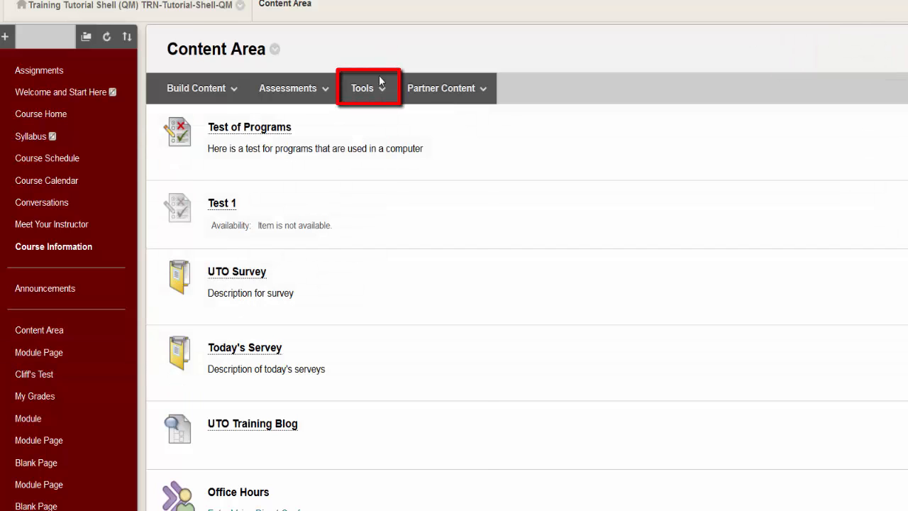
click(362, 88)
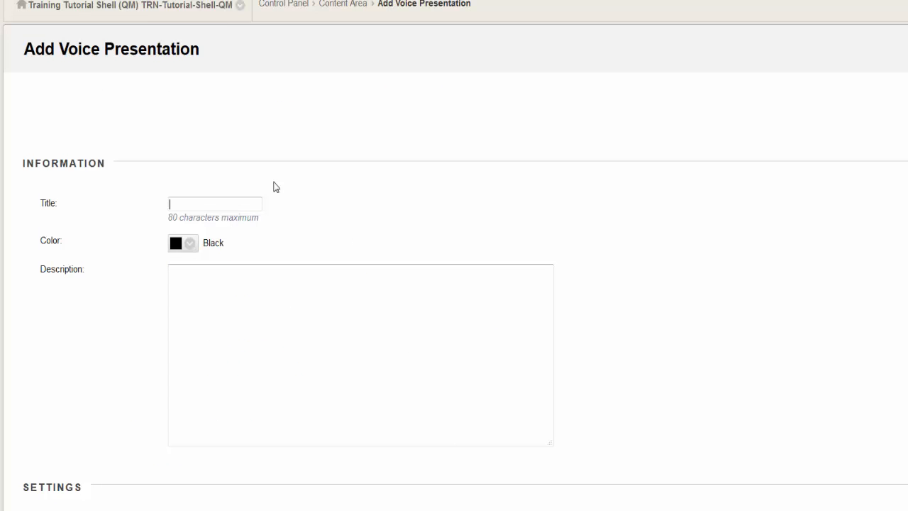
Enter the title 'Uto Test' and the description 'UTO TEST'
text(Uto Test)
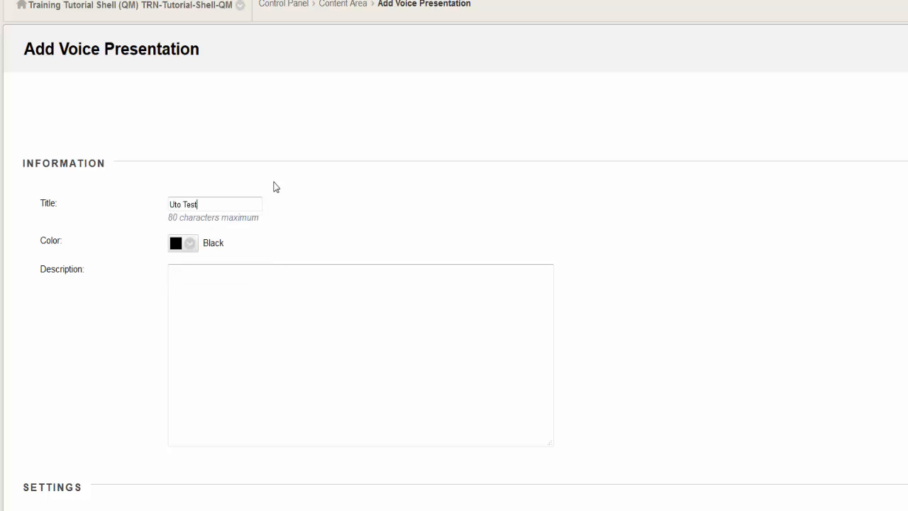
text(UTO TEST)
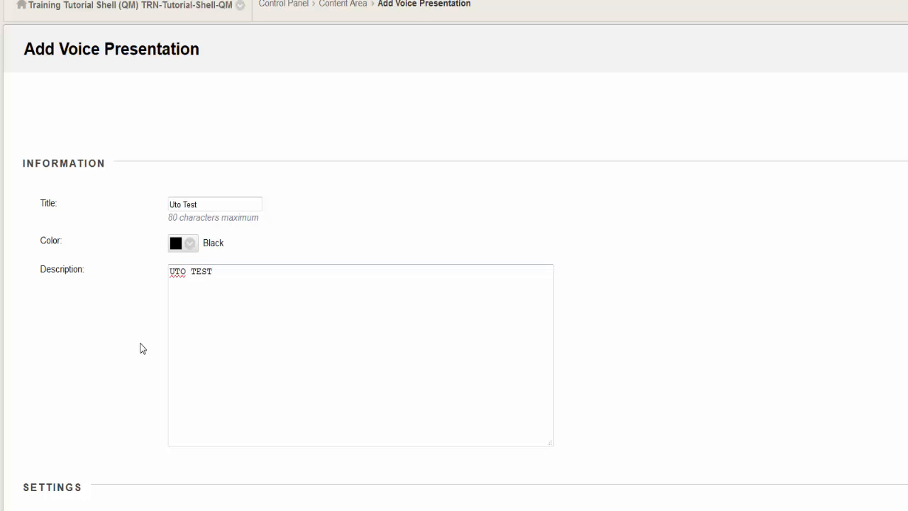
scroll(down, 3)
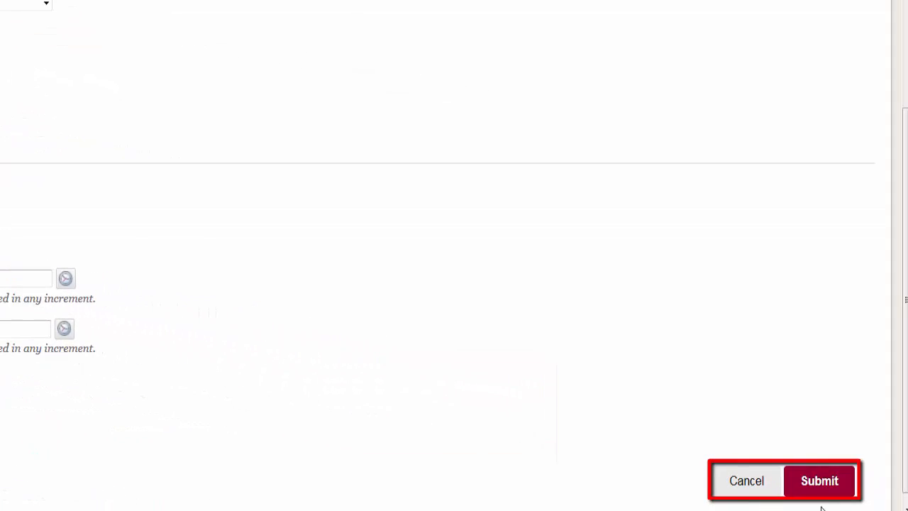
Submit the Uto Test item and enter its Voice Presentation from the Content Area
click(818, 479)
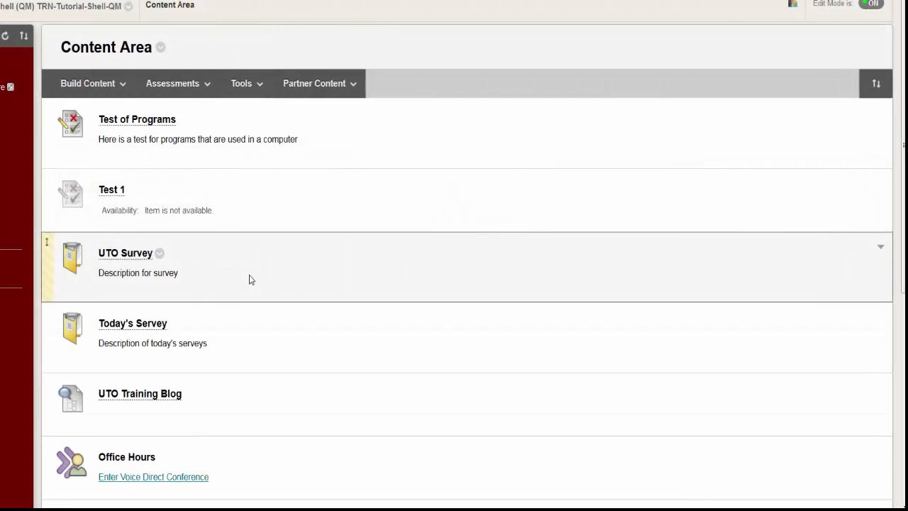
scroll(down, 3)
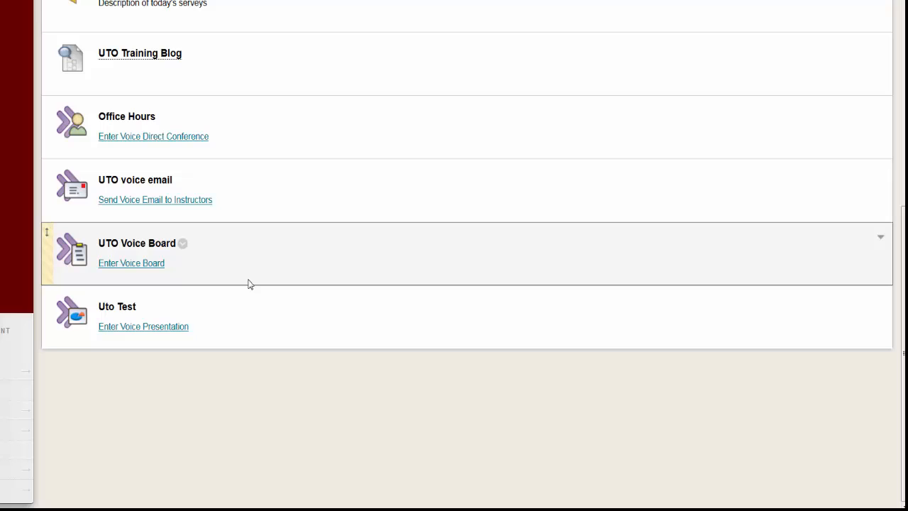
mouse_move(210, 292)
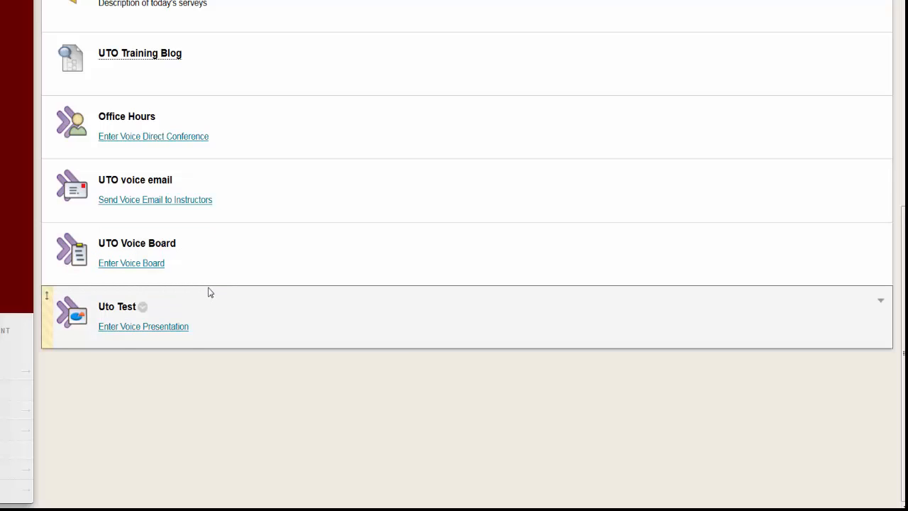
click(143, 326)
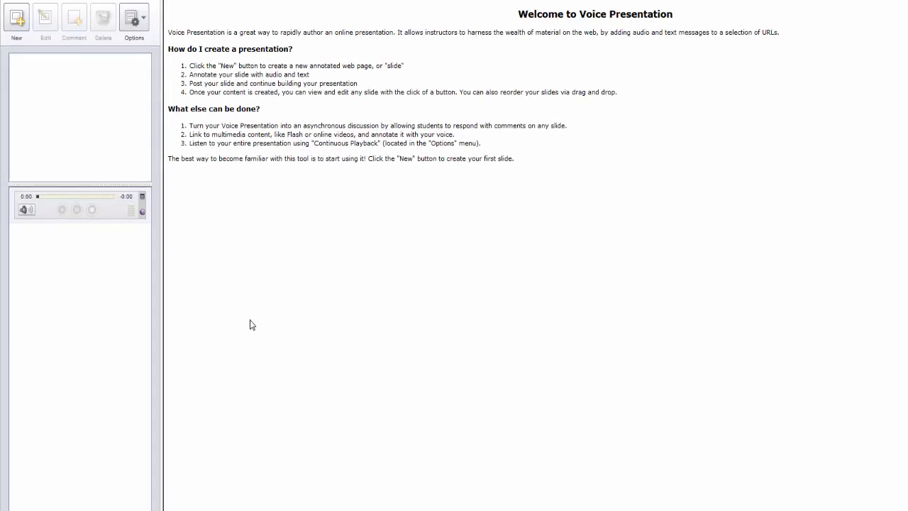
click(17, 17)
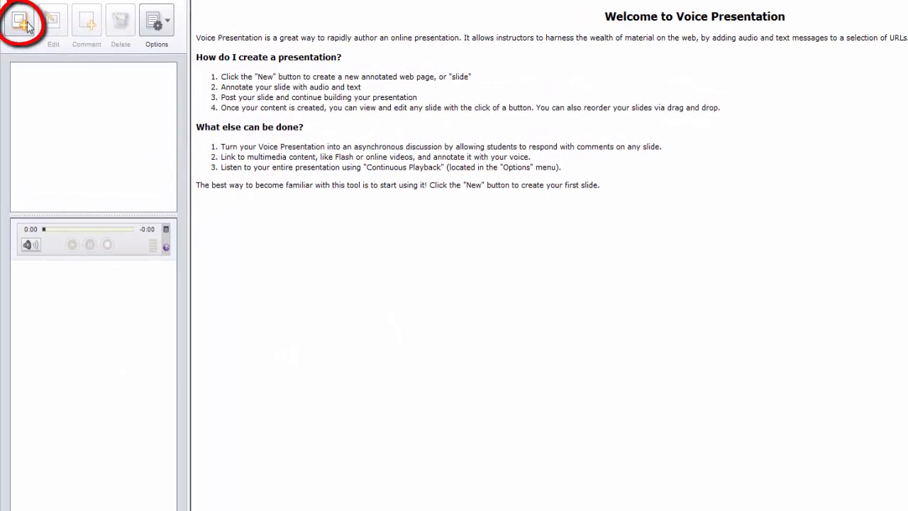
click(20, 21)
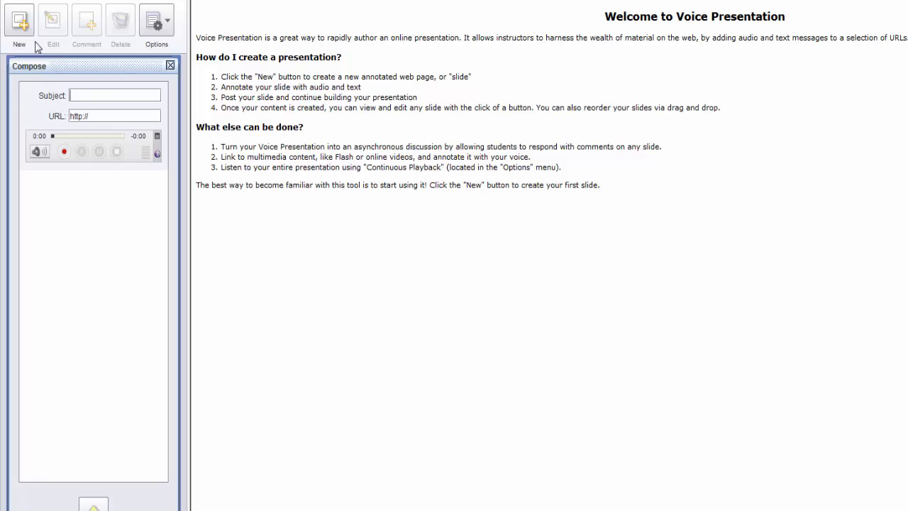
mouse_move(105, 73)
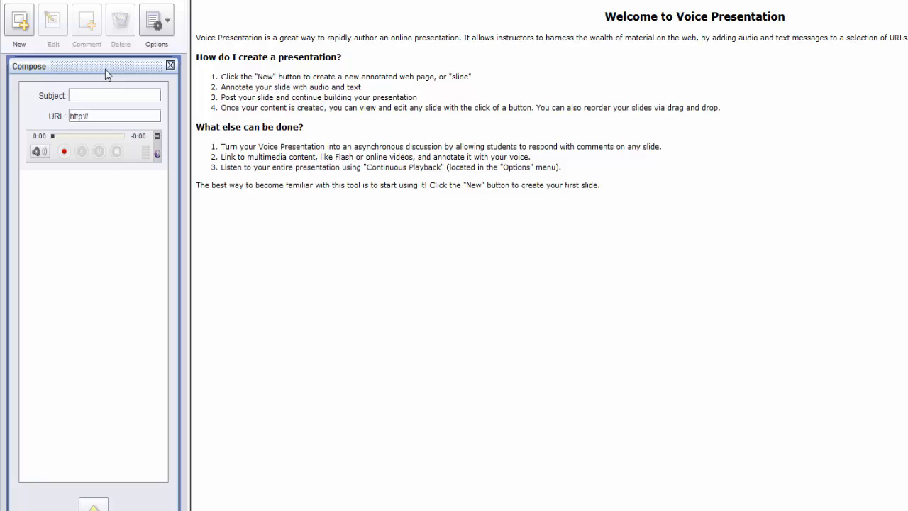
text(ASU)
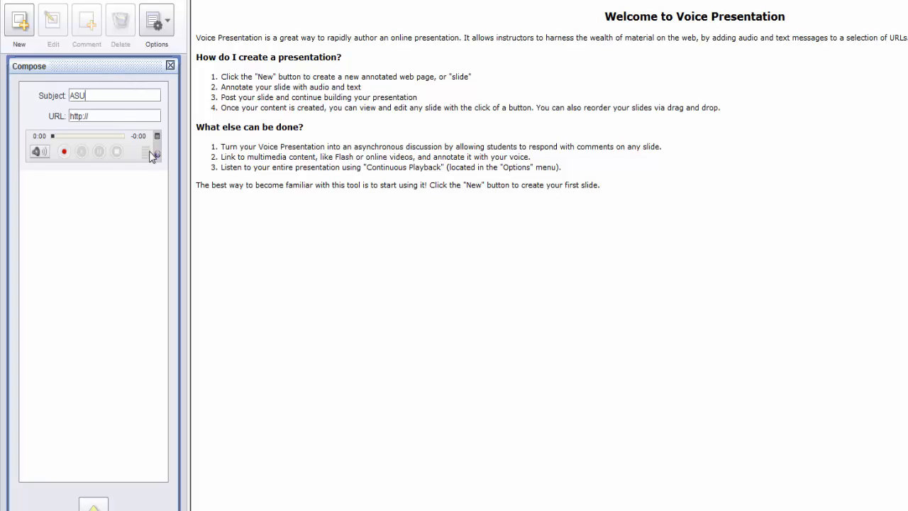
text(asu)
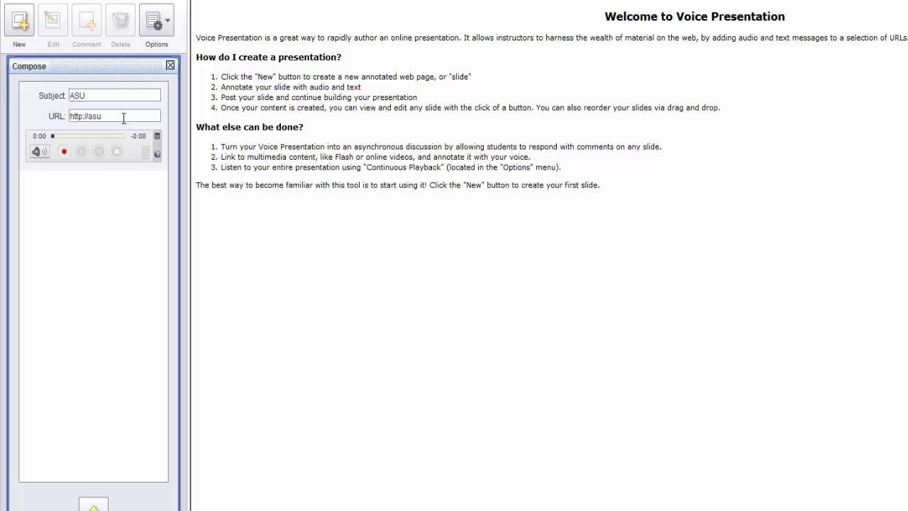